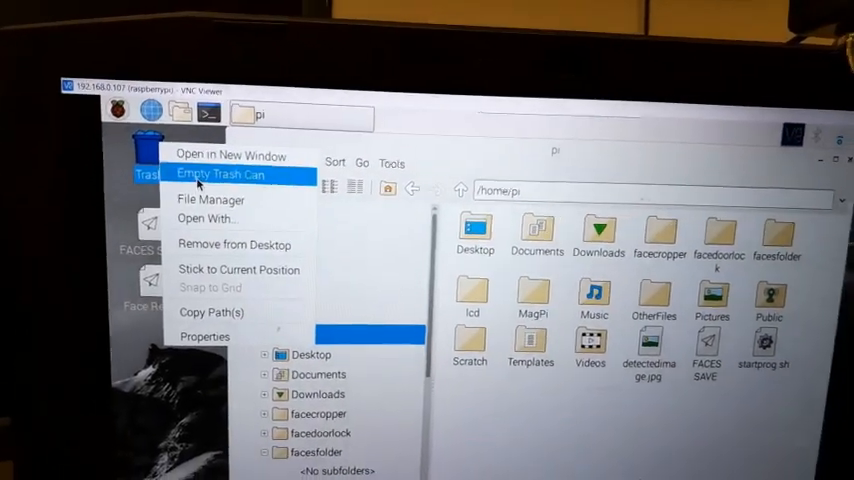
Empty the desktop Trash Can before starting the FACES SAVE capture.
click(220, 174)
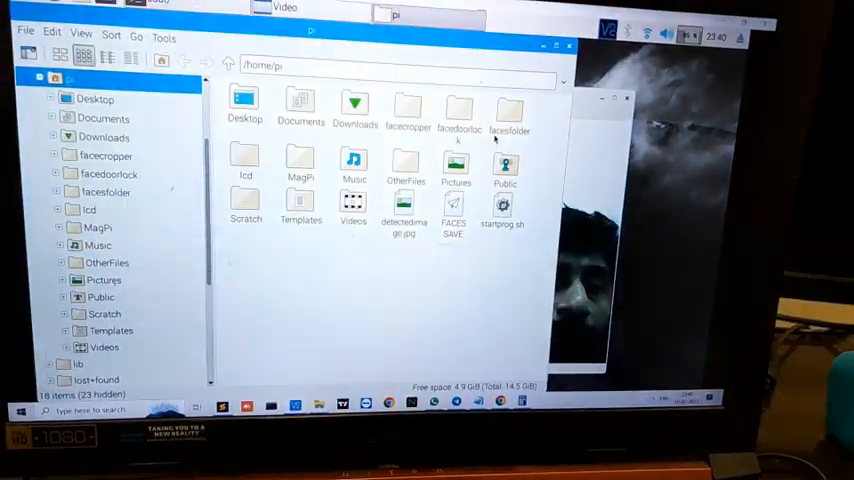
Browse into facesfolder/rk to view the thirteen saved face JPGs rk_1 to rk_13.
double_click(510, 104)
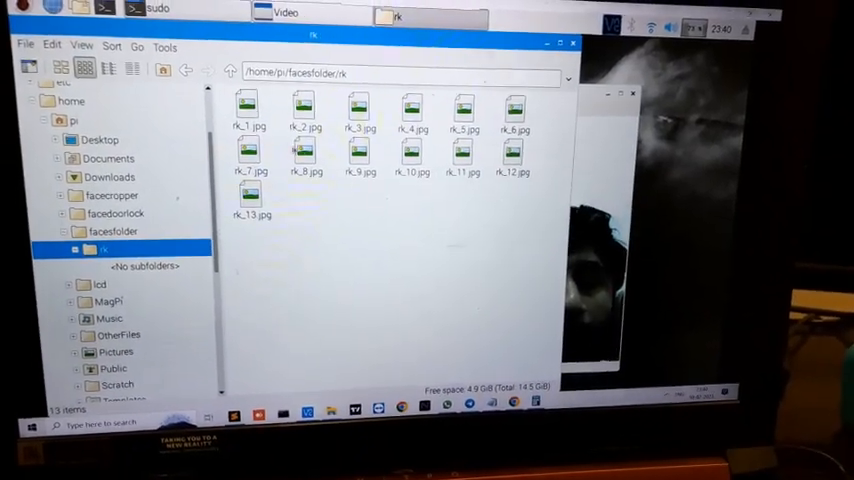
double_click(304, 150)
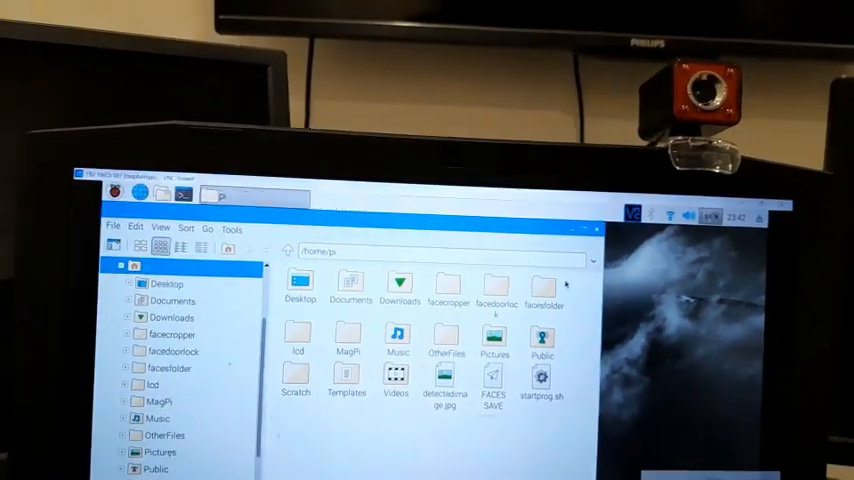
Move the rk face folder from facesfolder to the trash.
double_click(540, 284)
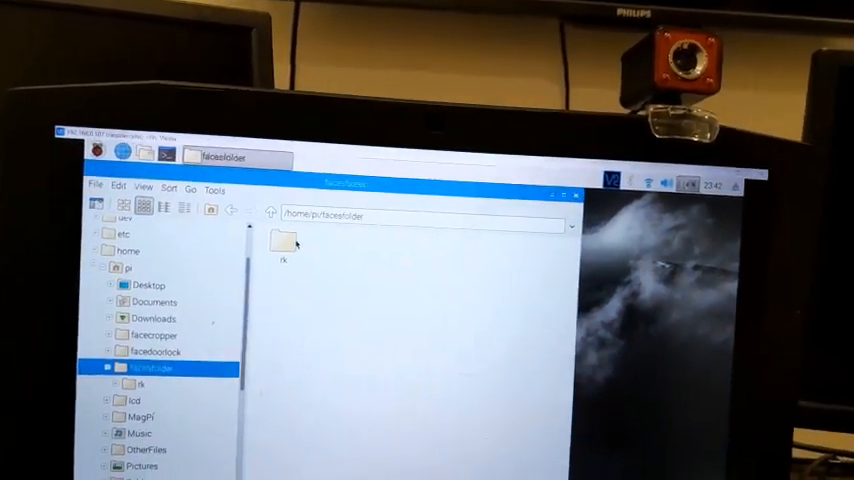
right_click(284, 240)
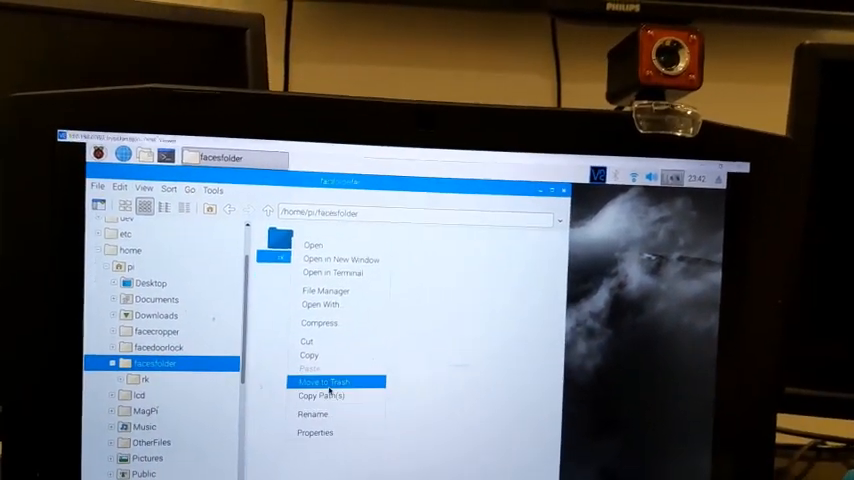
click(322, 382)
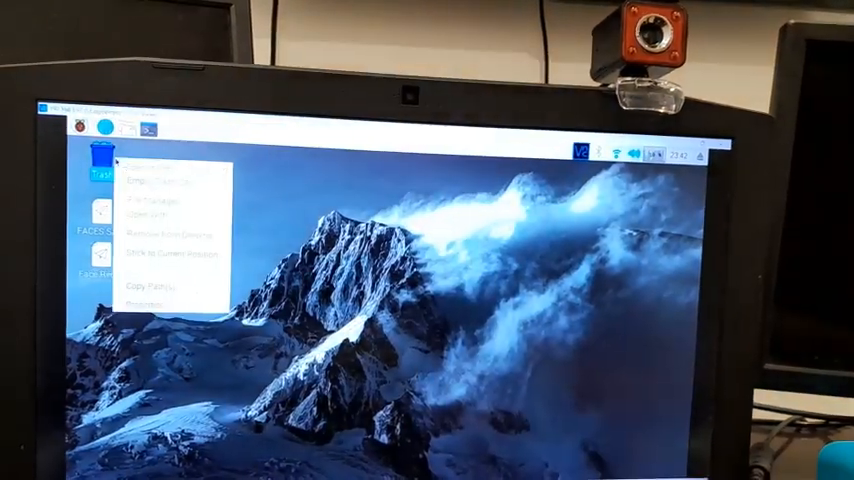
Empty the desktop Trash Can and confirm permanent deletion.
click(164, 184)
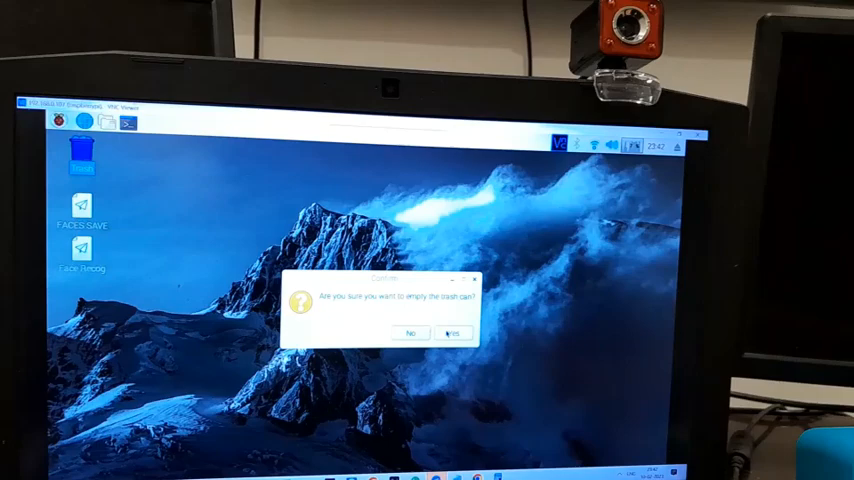
click(450, 332)
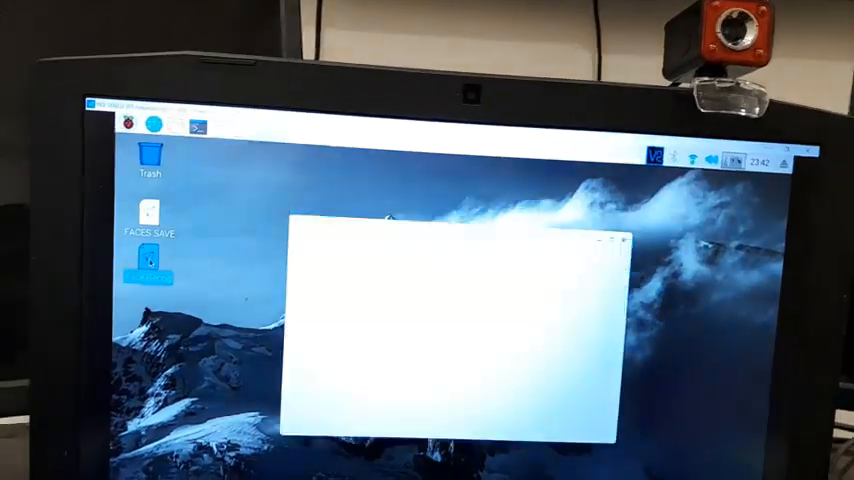